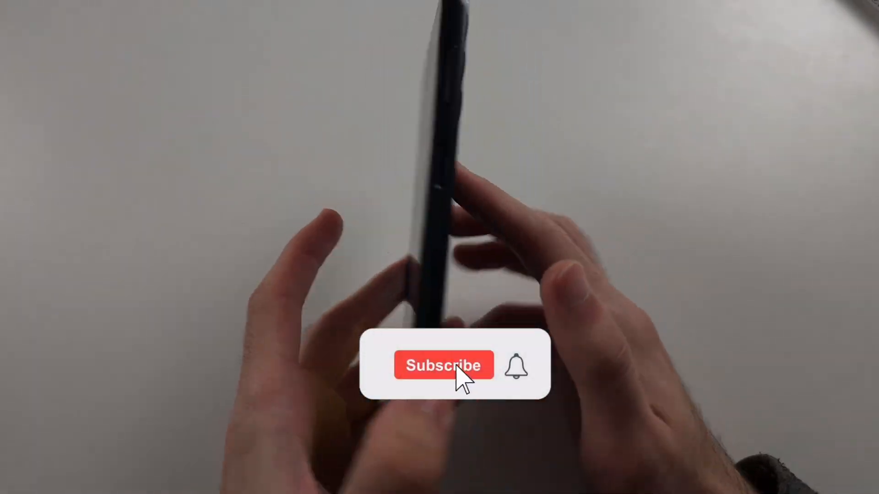
# Scroll to the bottom of Settings and open About phone for the Galaxy A14
pyautogui.click(444, 365)
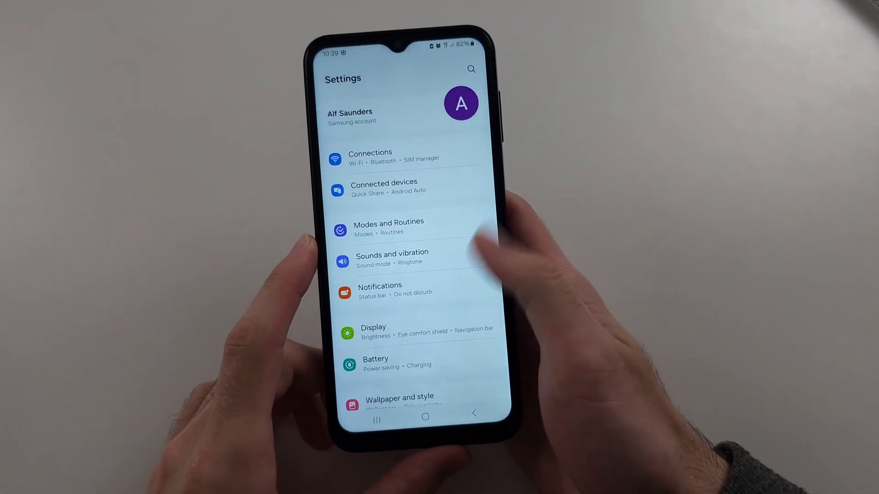
pyautogui.scroll(-3)
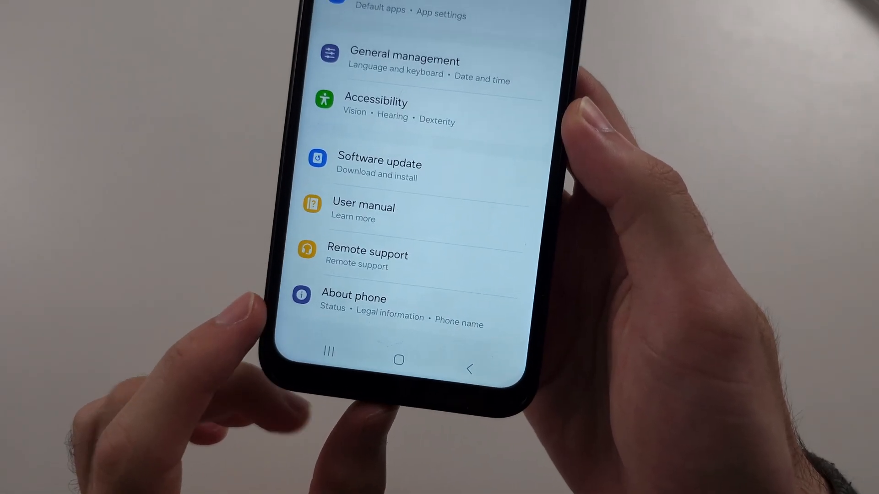
pyautogui.click(353, 296)
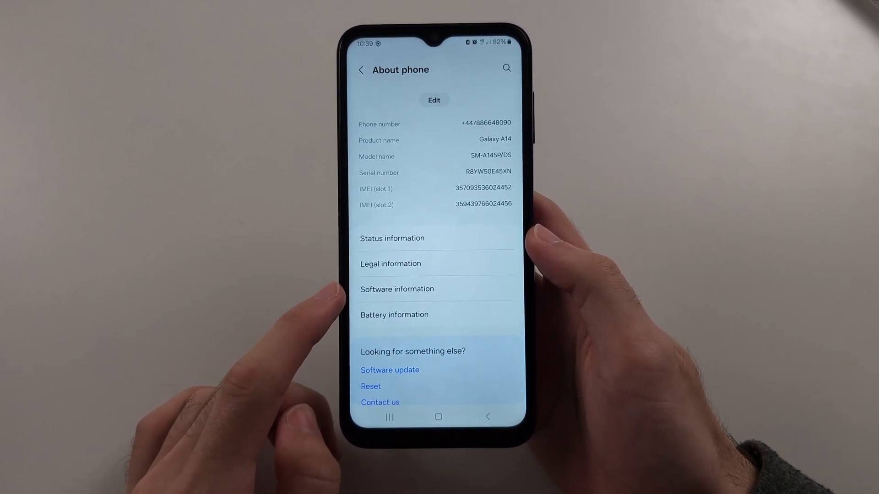
# Tap Build number in Software information to enable developer mode, then return to Settings
pyautogui.click(397, 290)
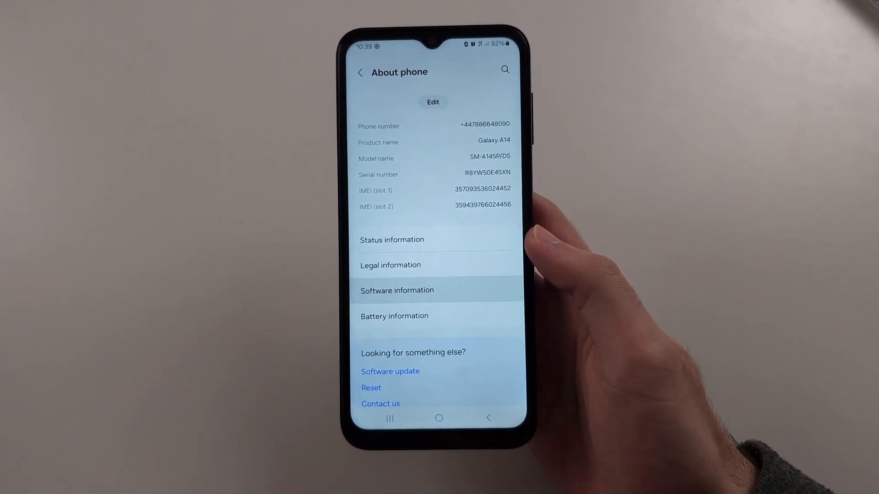
pyautogui.click(396, 290)
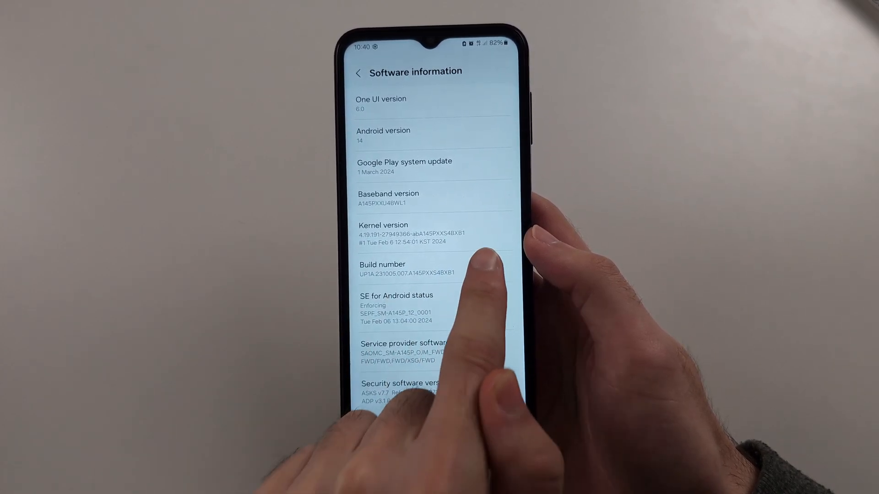
pyautogui.click(403, 272)
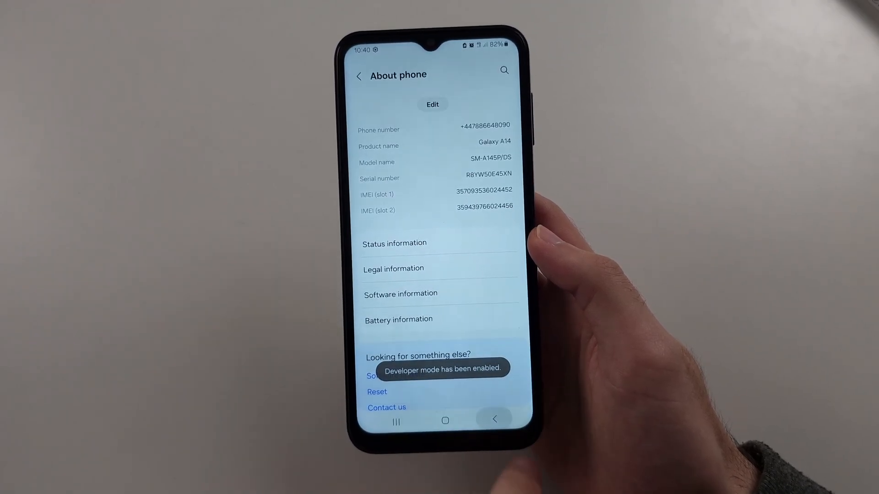
pyautogui.click(358, 75)
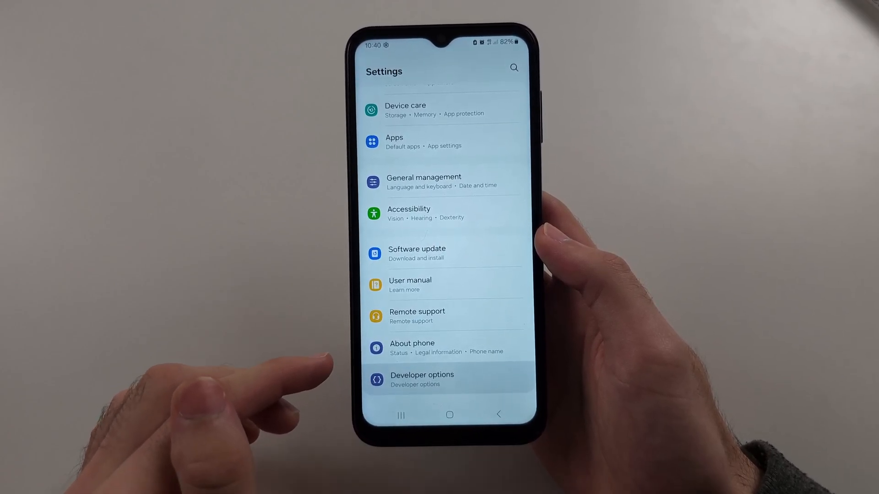
# In Developer options, search 'disable HW' and switch on Disable HW overlays
pyautogui.click(444, 379)
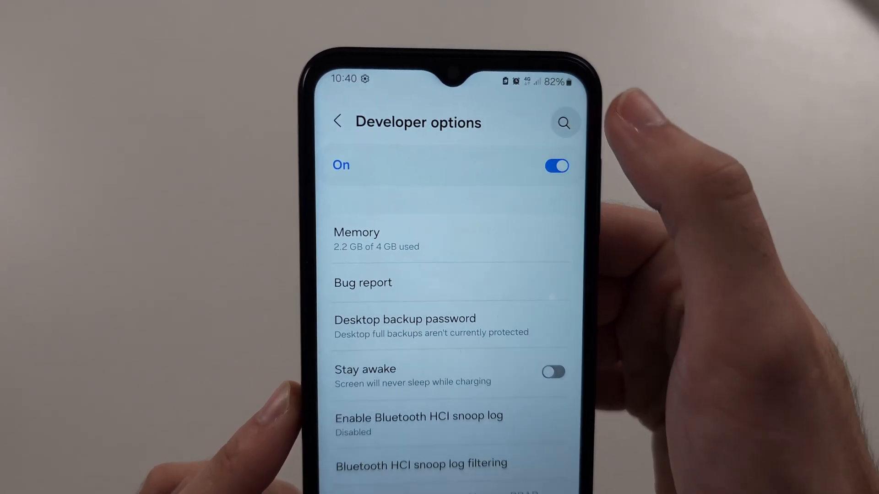
pyautogui.click(565, 123)
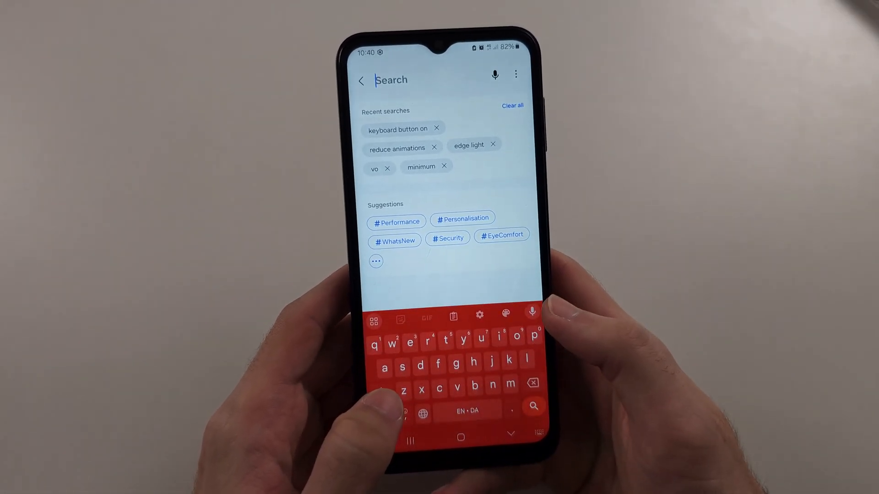
pyautogui.write('disable')
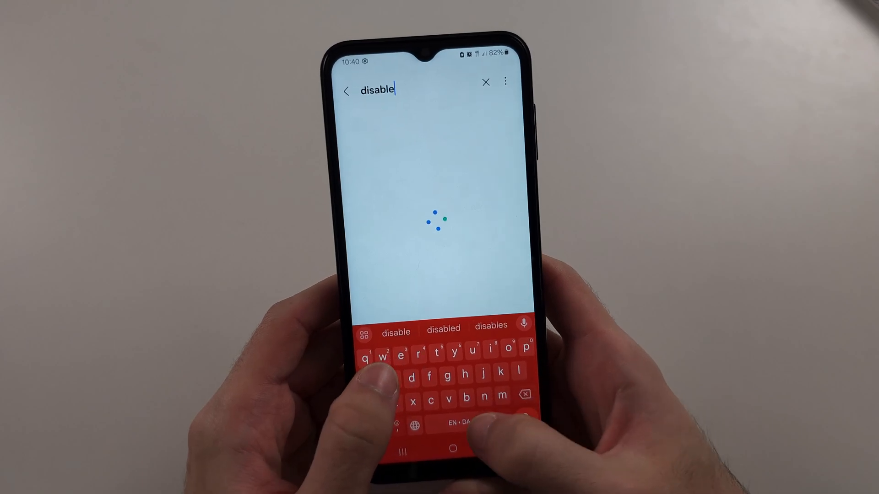
pyautogui.write('HW')
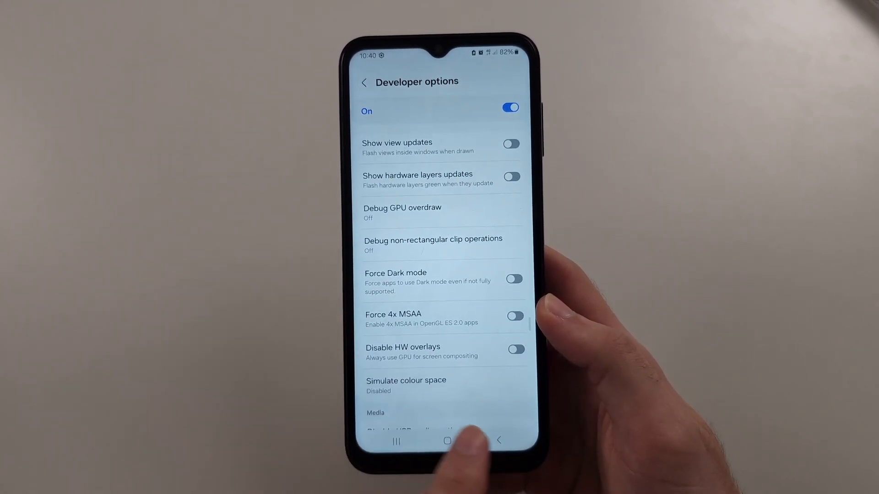
pyautogui.click(515, 349)
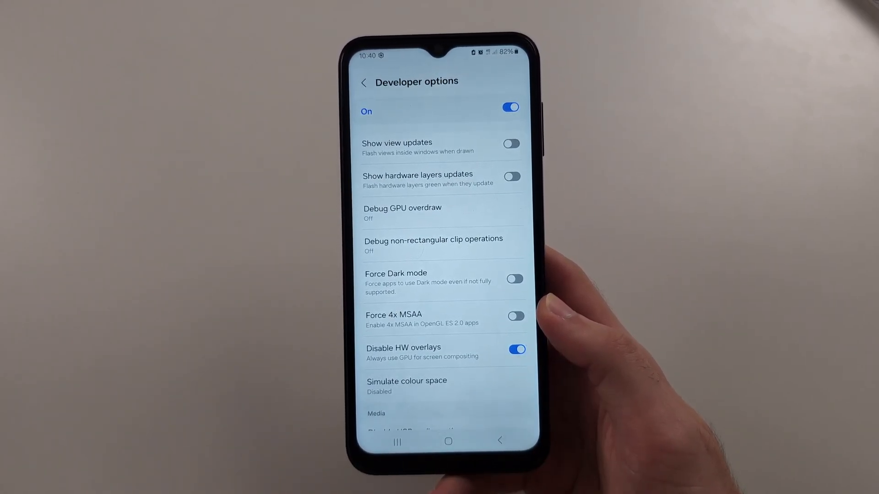